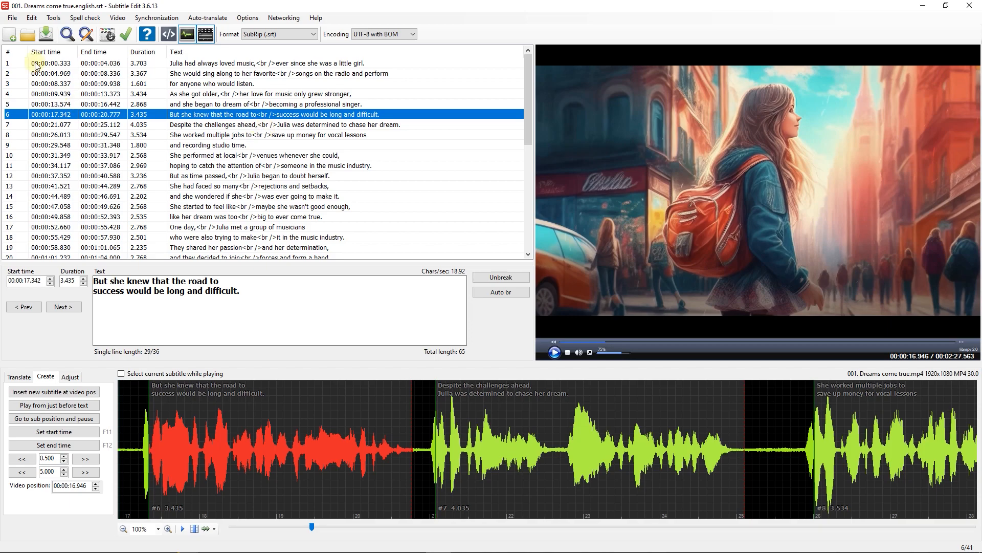
# Step: Show the Tools > Sort by options (Number, Start time, Duration, Gap, Text)
pyautogui.click(53, 18)
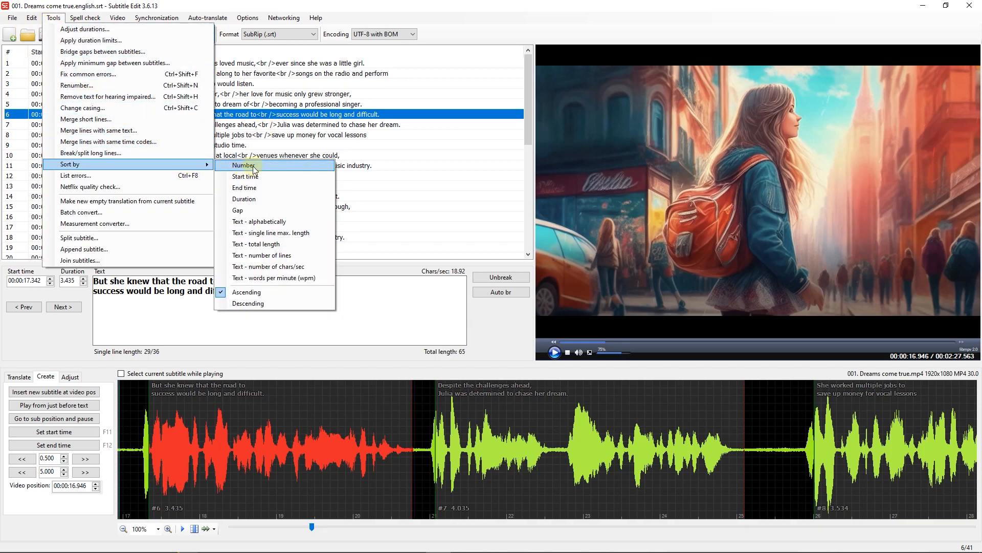
pyautogui.moveTo(288, 178)
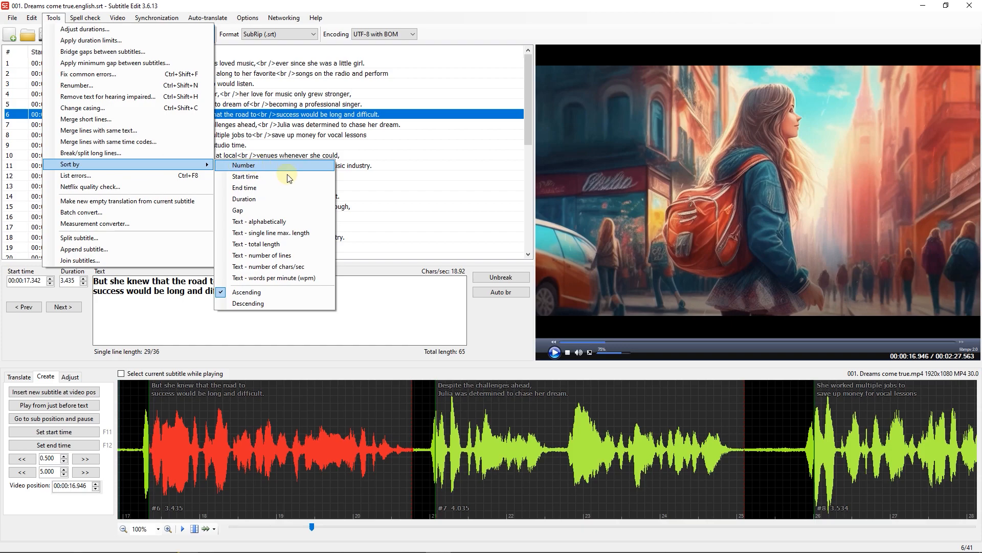
pyautogui.moveTo(285, 180)
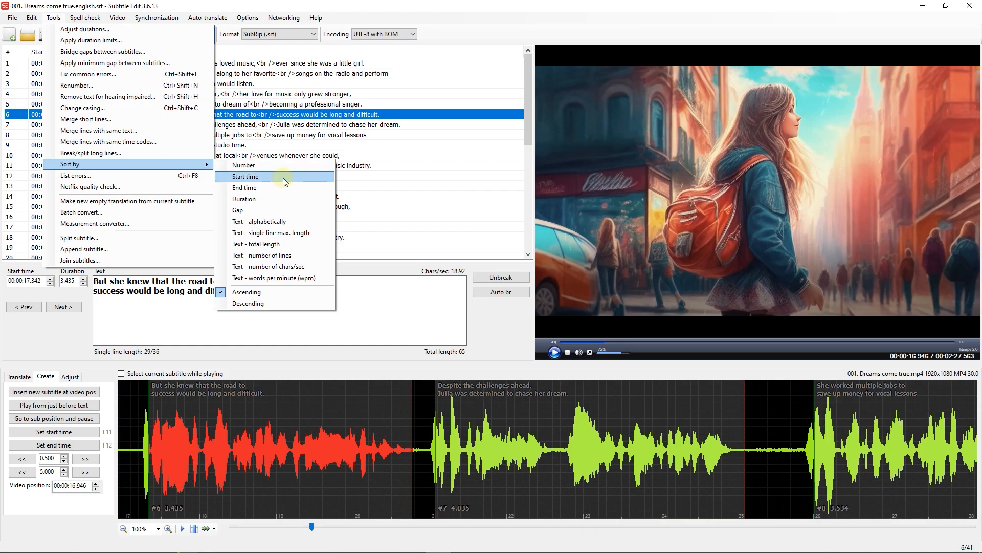
pyautogui.moveTo(256, 199)
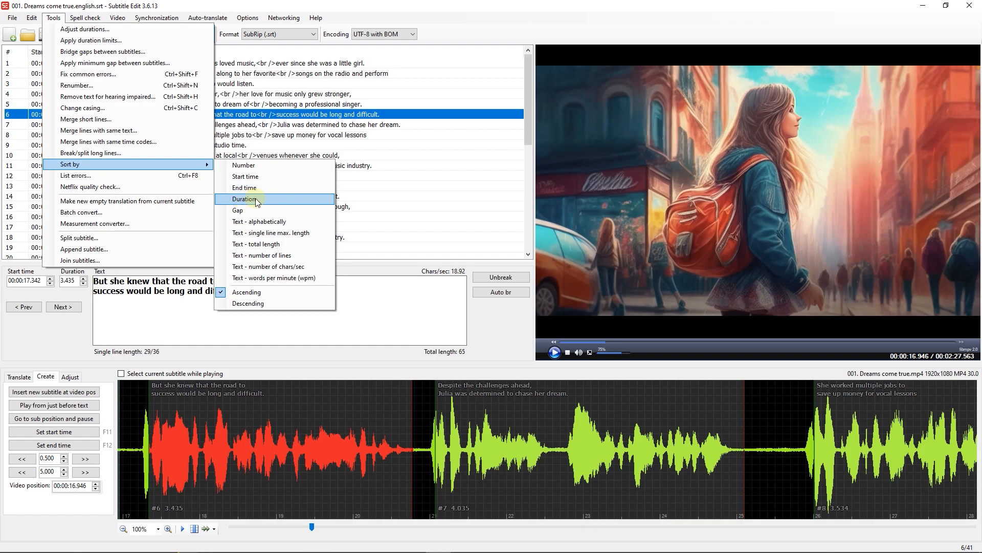
pyautogui.moveTo(256, 209)
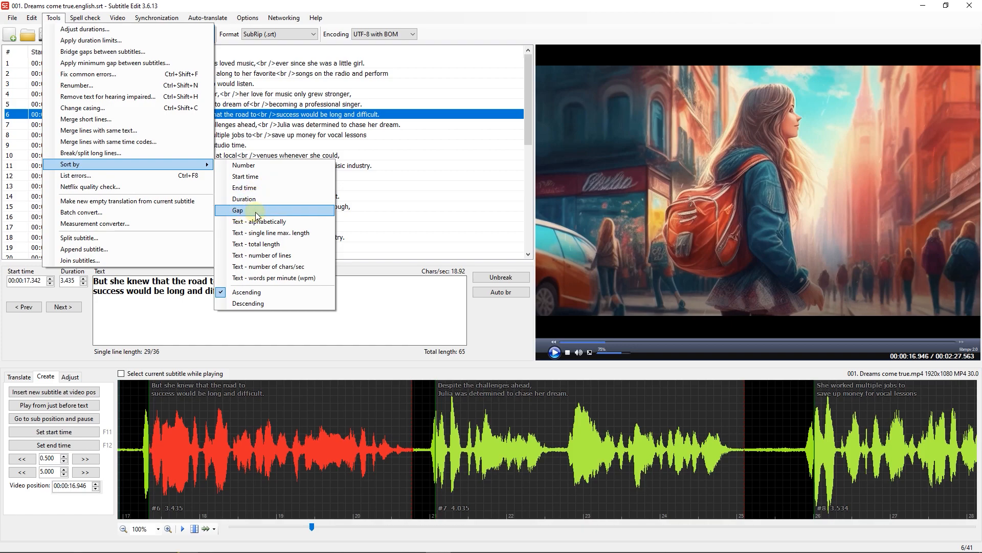
pyautogui.moveTo(282, 232)
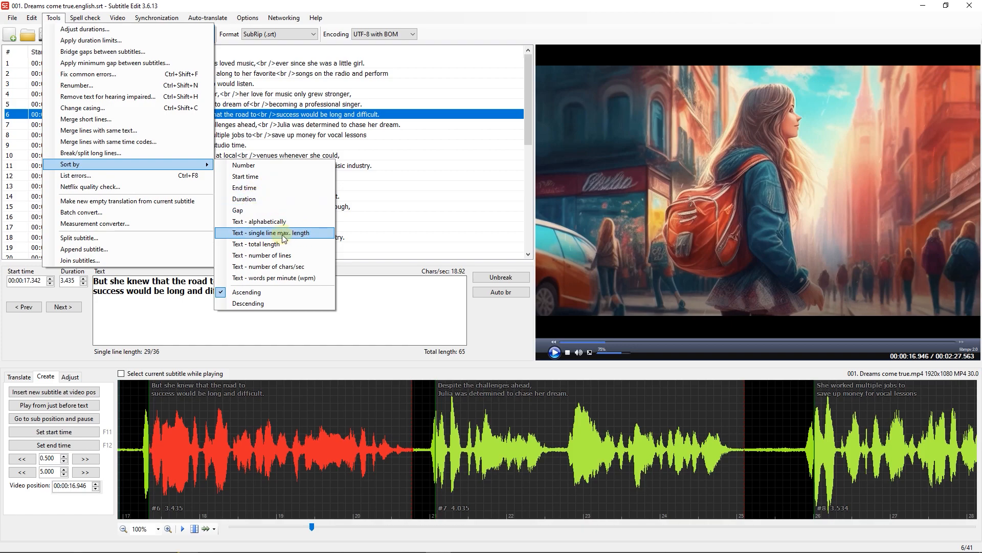
pyautogui.moveTo(257, 244)
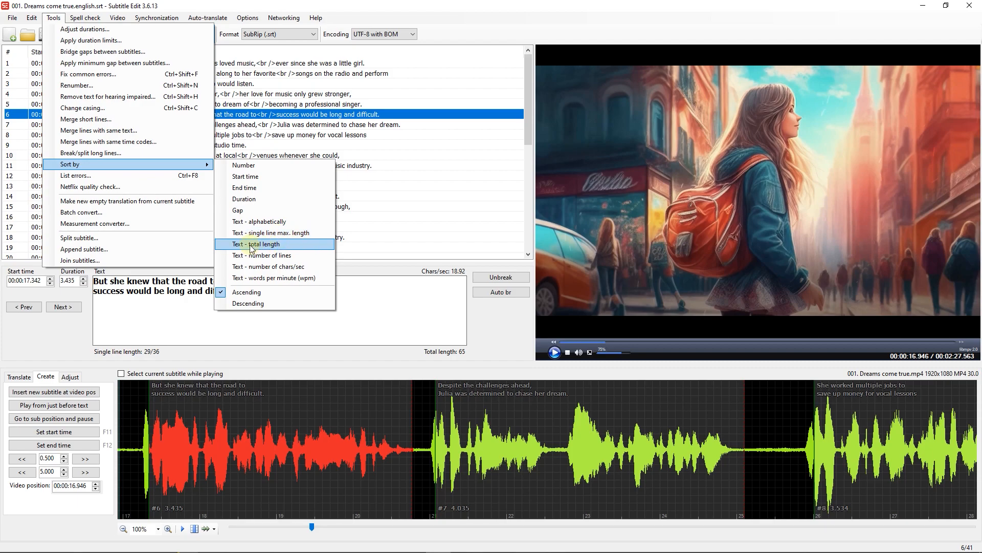
# Step: Sort the subtitles by total text length, then re-sort them by start time
pyautogui.click(255, 244)
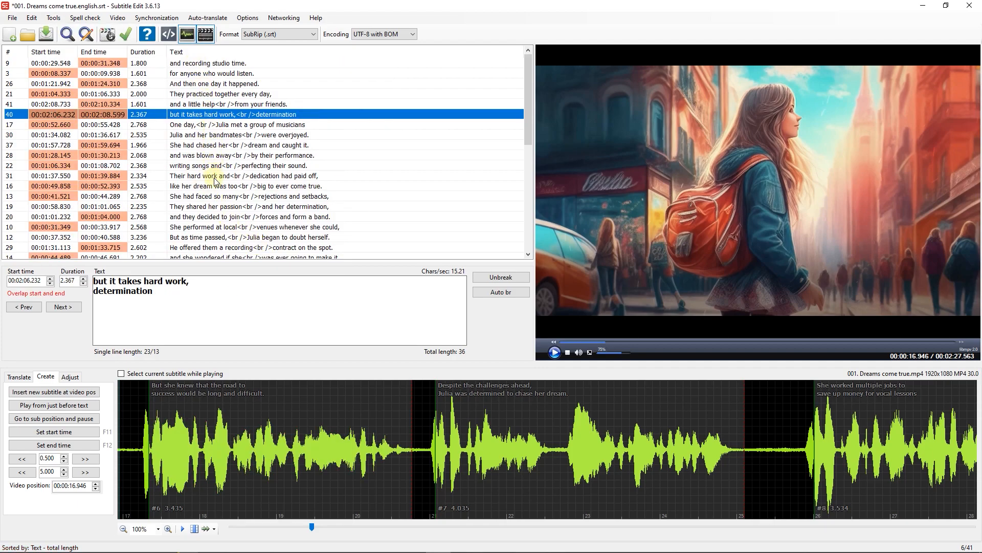
pyautogui.moveTo(54, 18)
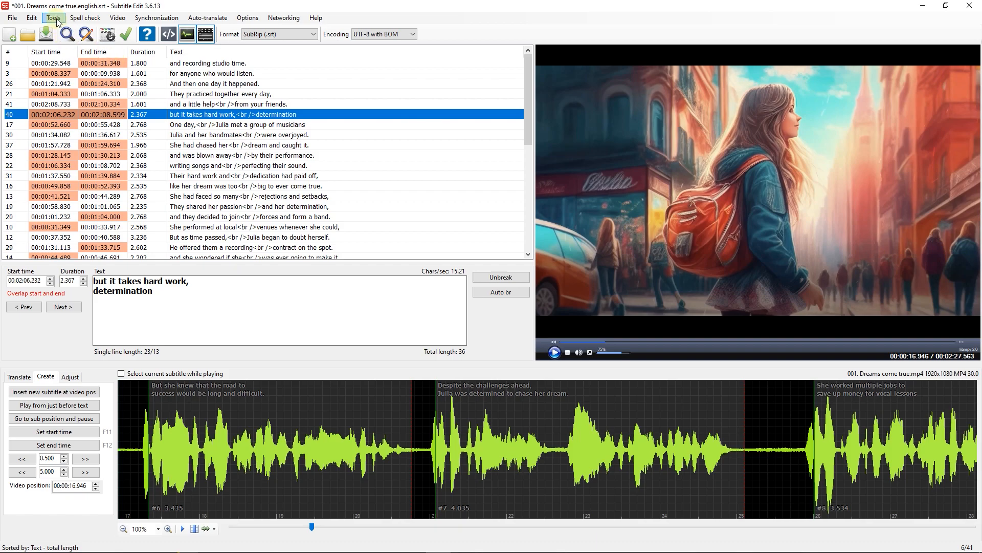
pyautogui.click(53, 17)
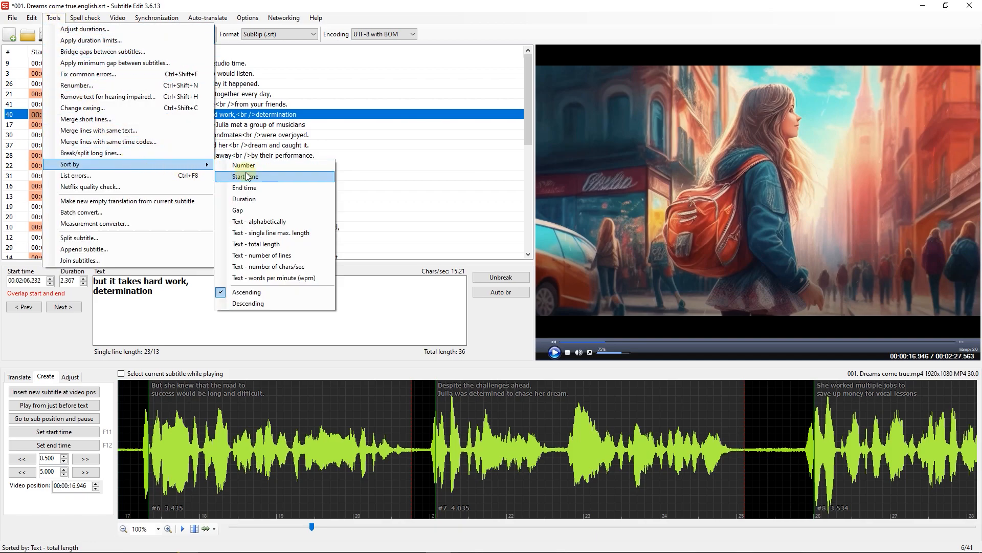
pyautogui.moveTo(263, 254)
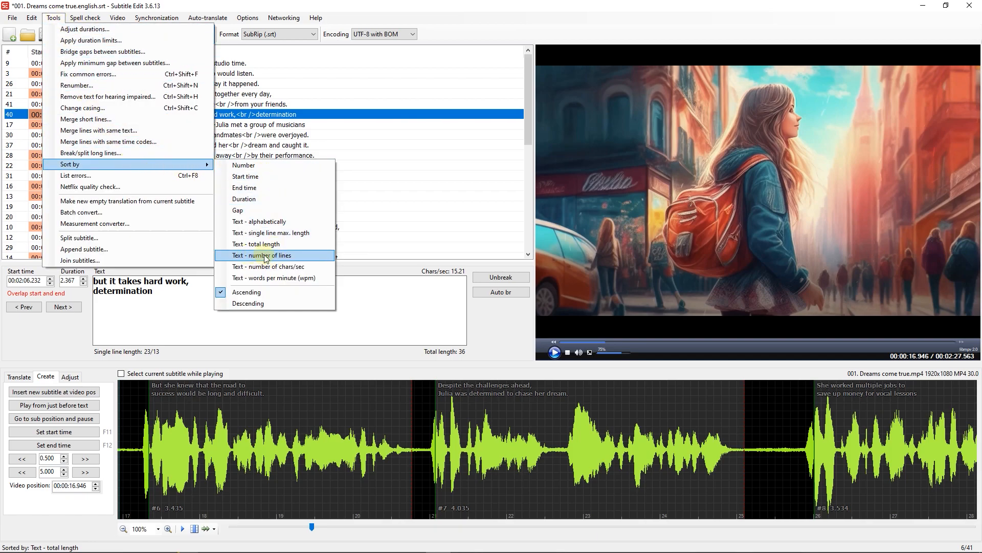
pyautogui.moveTo(269, 266)
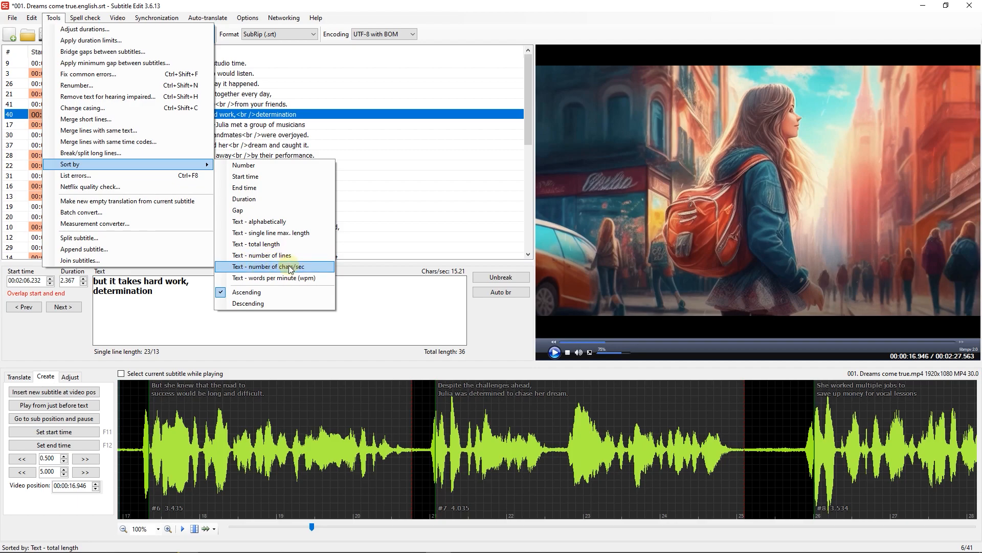
pyautogui.moveTo(291, 277)
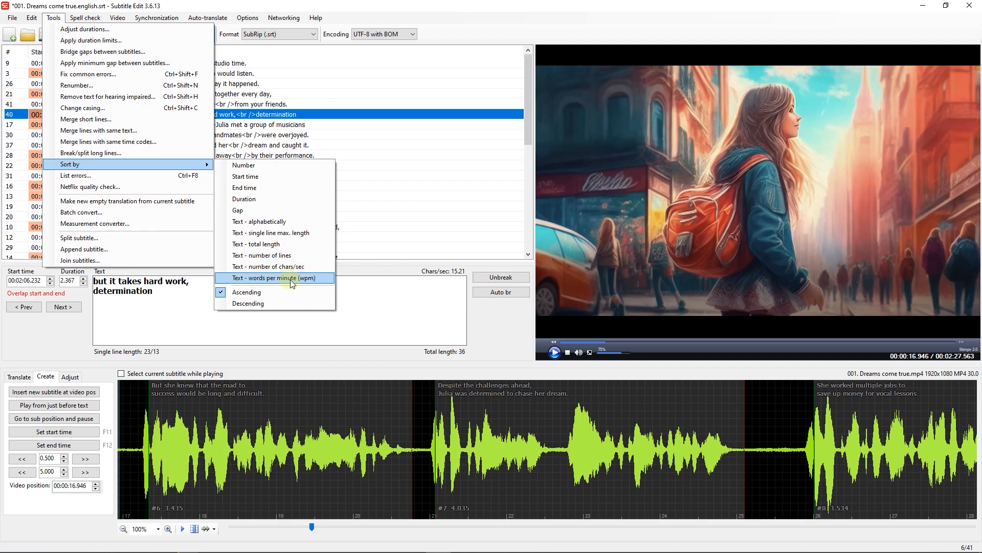
pyautogui.moveTo(246, 176)
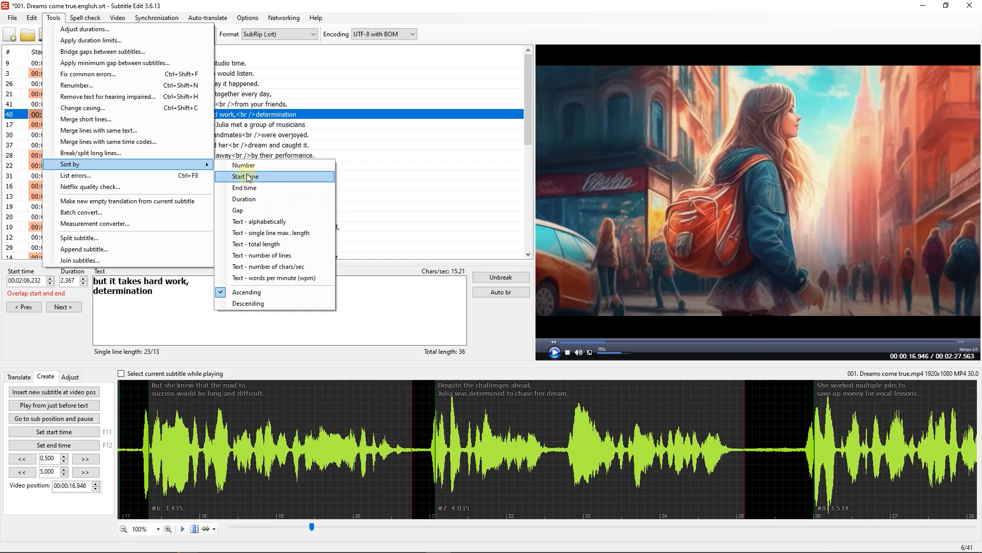
pyautogui.click(244, 177)
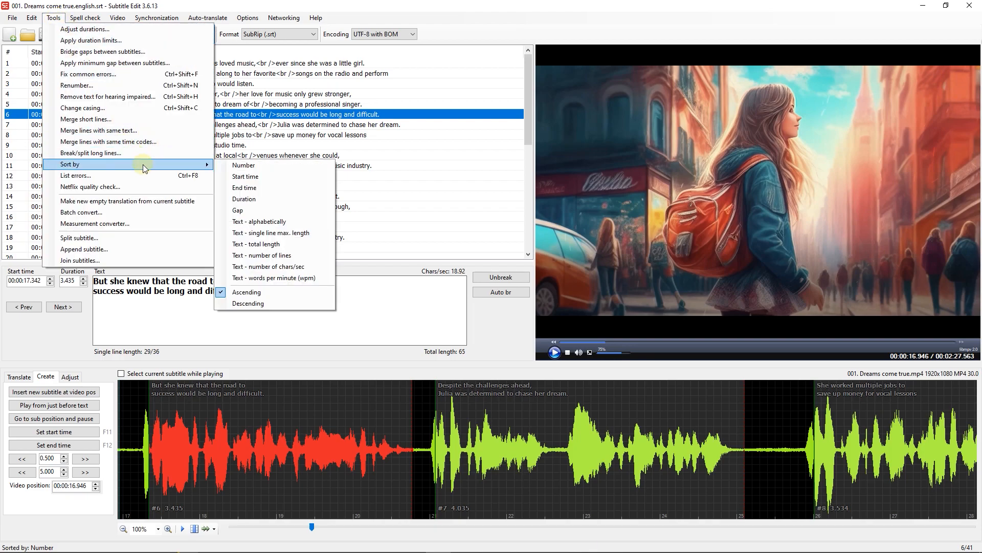
pyautogui.moveTo(245, 165)
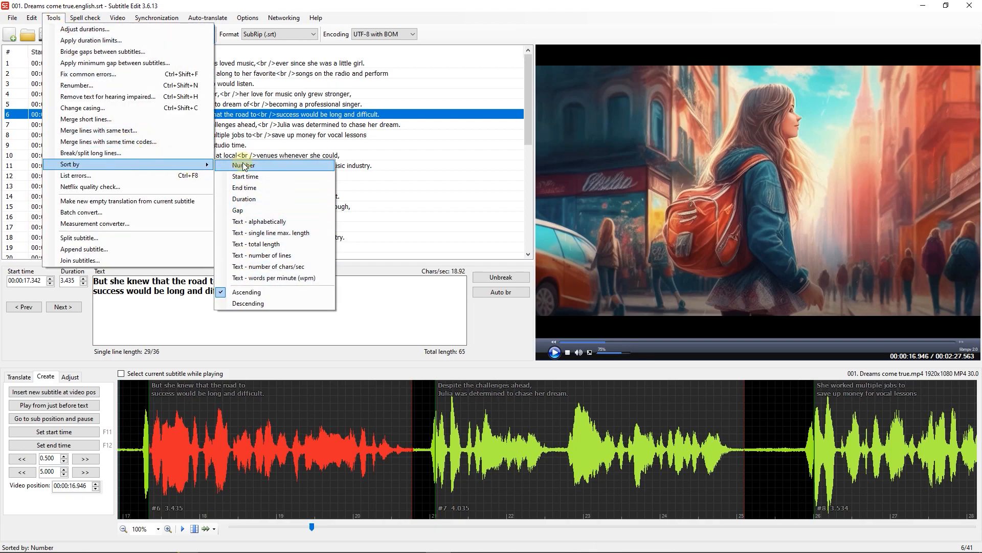
pyautogui.moveTo(248, 304)
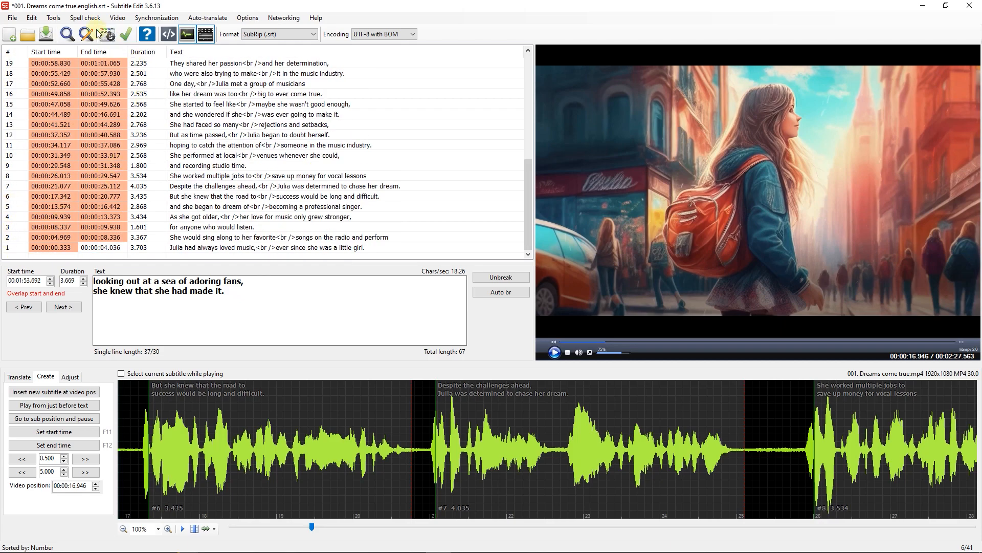
# Step: Switch the Sort by order back to Ascending
pyautogui.click(53, 17)
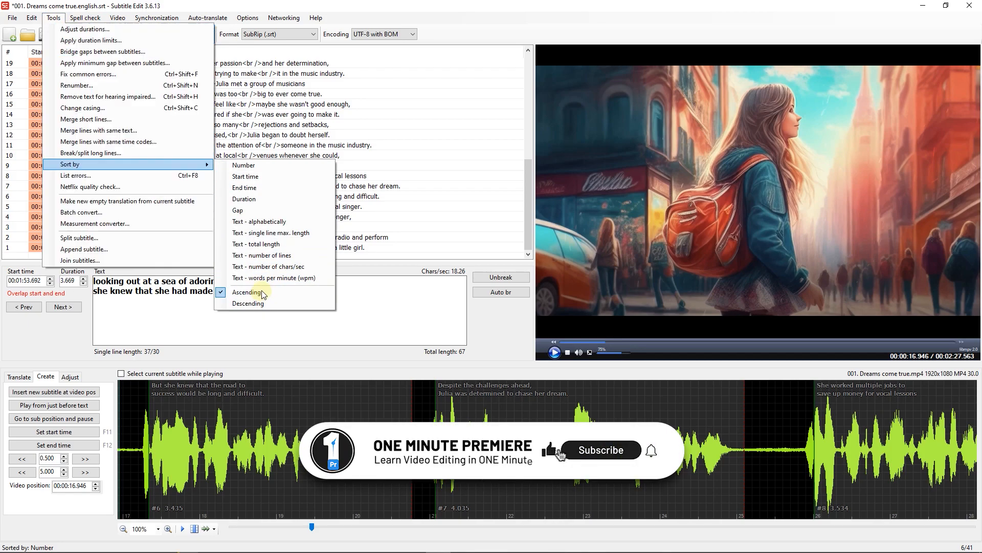
pyautogui.click(246, 292)
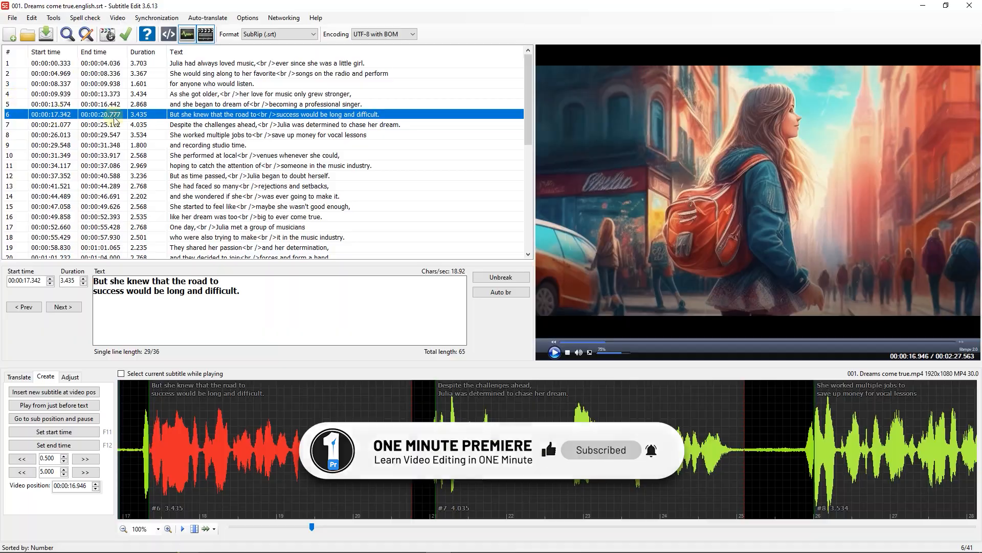